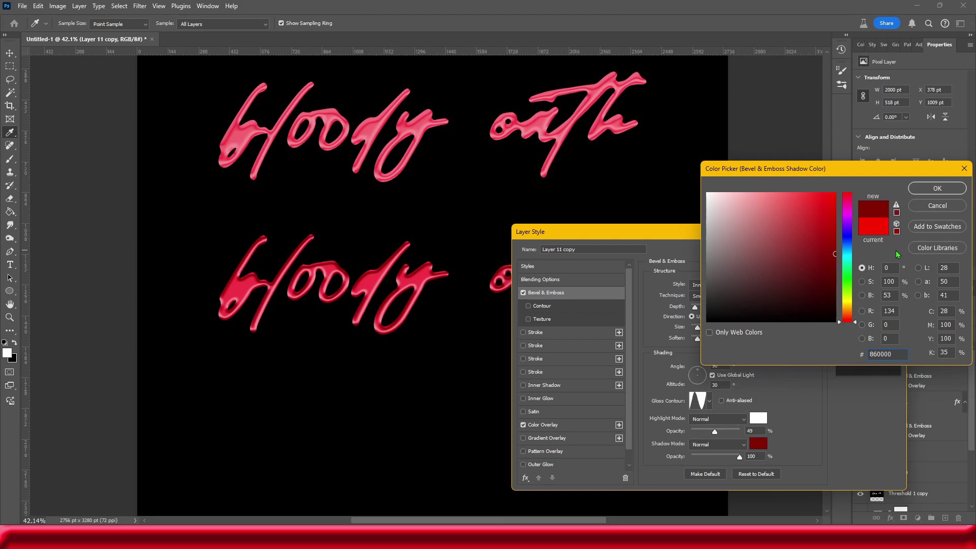
- Confirm the dark red #860000 bevel shadow colour for the lower lettering copy
click(938, 188)
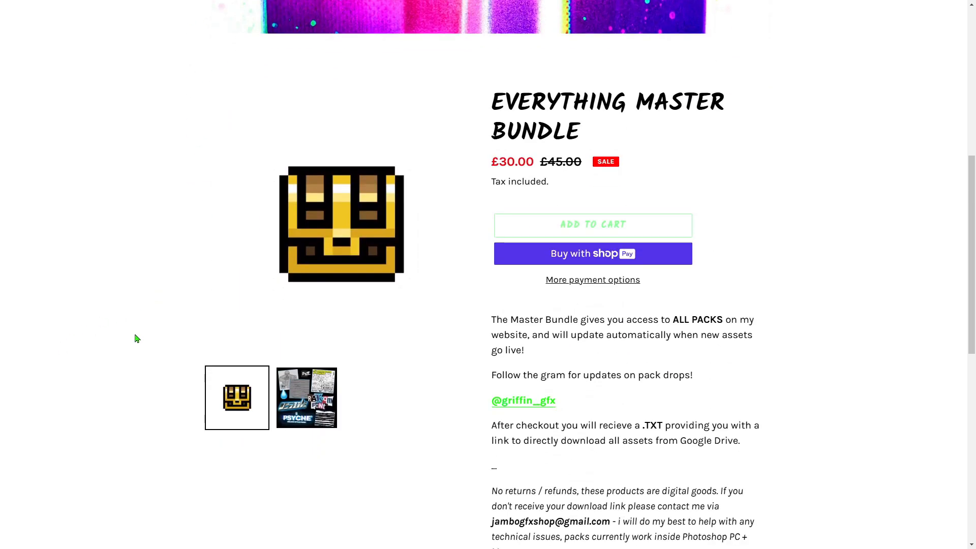
- Browse the PACKS + DIGITAL PRODUCT$ catalogue and land on the Everything Master Bundle page
scroll(up, 3)
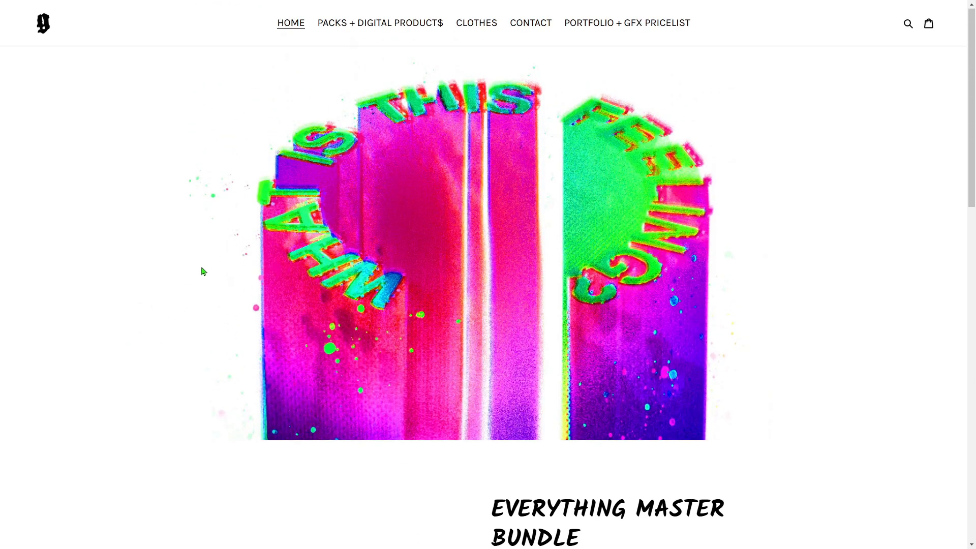
click(379, 22)
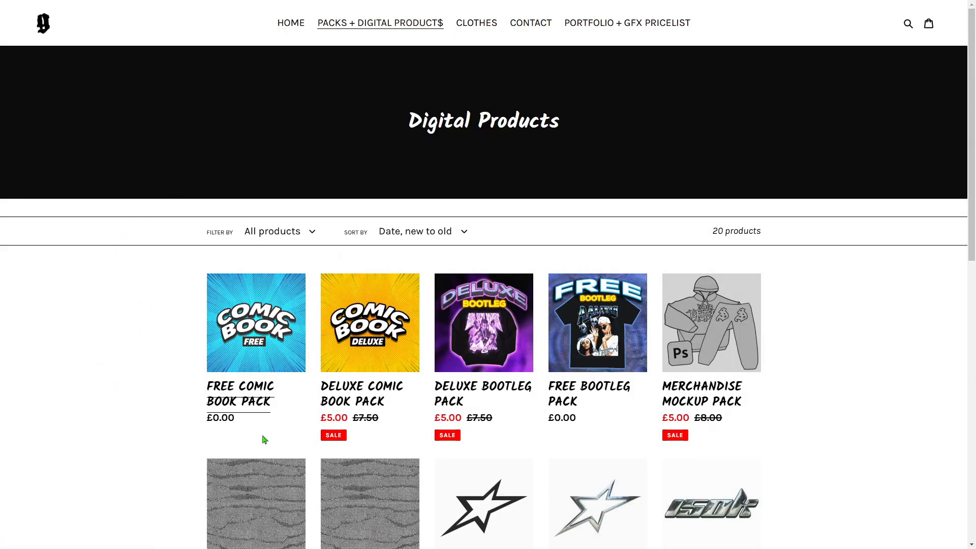
scroll(down, 3)
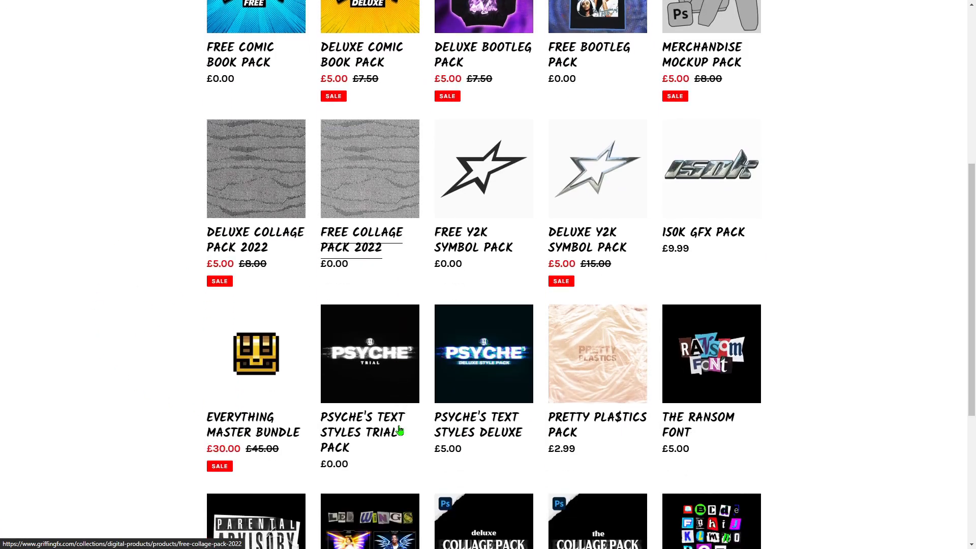
scroll(down, 3)
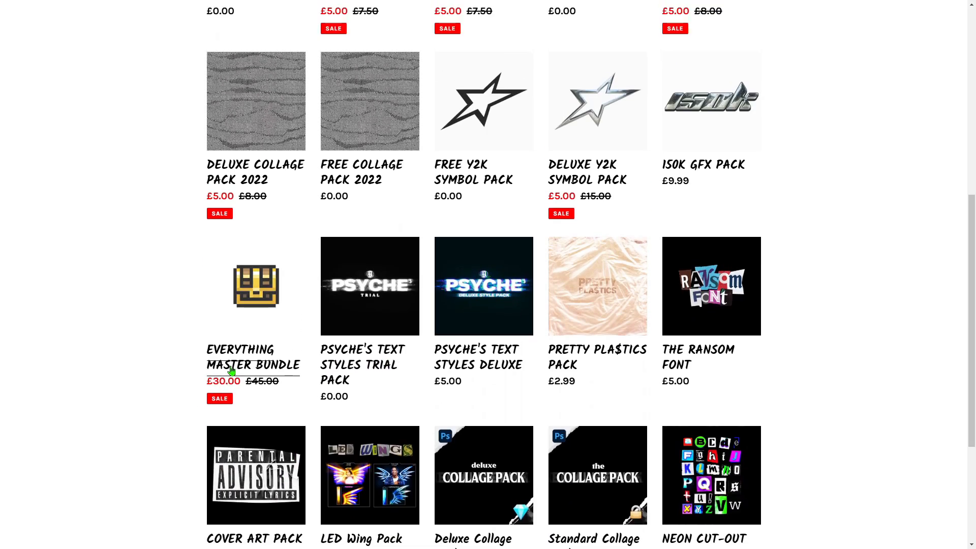
click(232, 357)
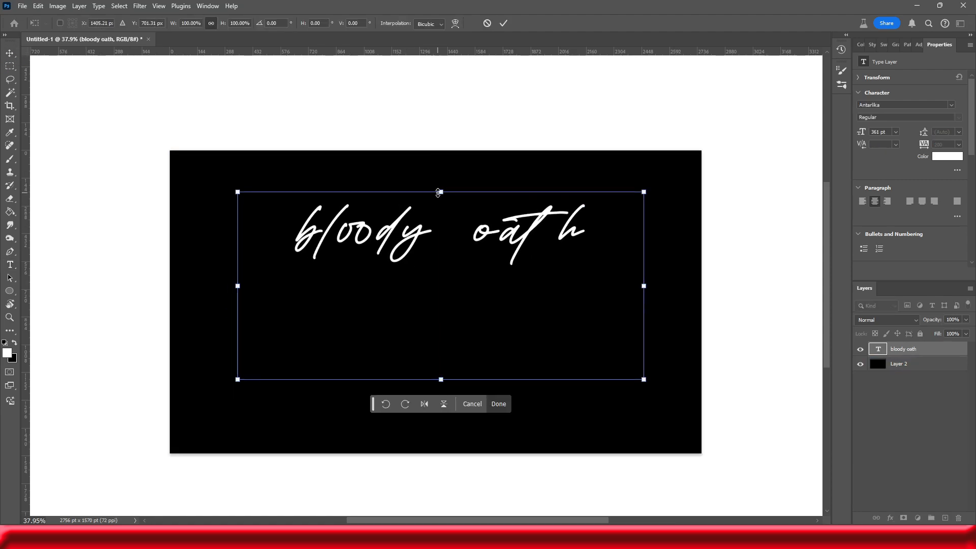
- Scale and position the white 'bloody oath' script text with Free Transform
click(498, 404)
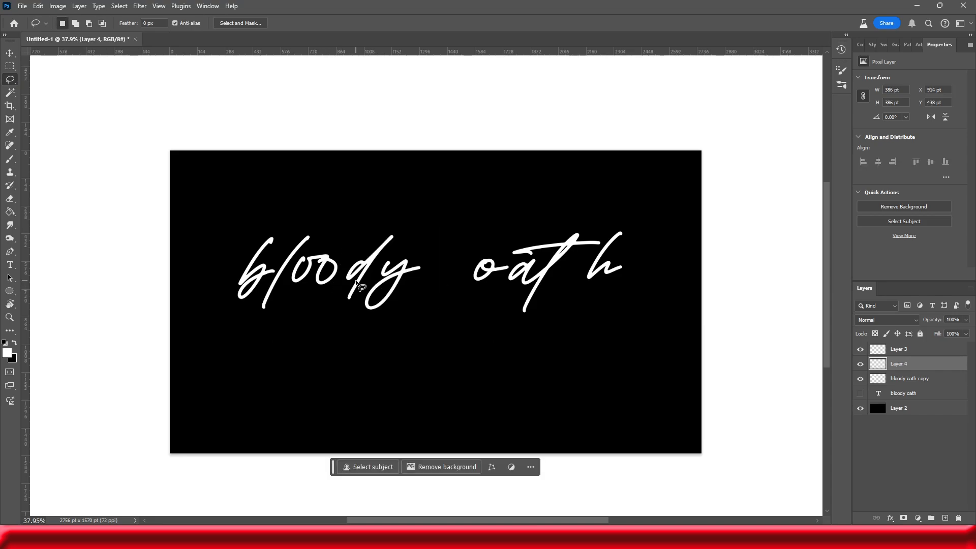
- Lasso part of the rasterized lettering to cut it onto its own layer for respacing
click(425, 38)
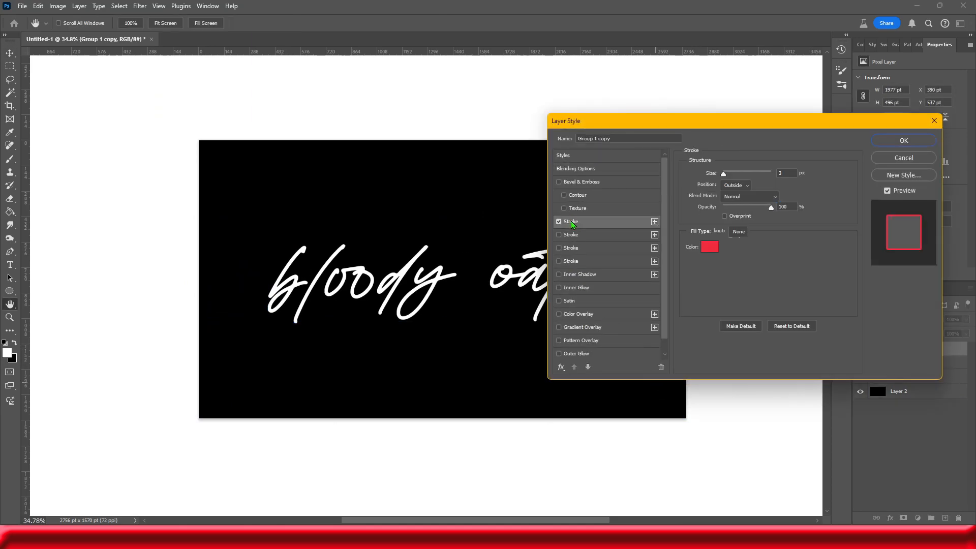
- Give Group 1 copy a white 16 px outside stroke to thicken the lettering
click(710, 246)
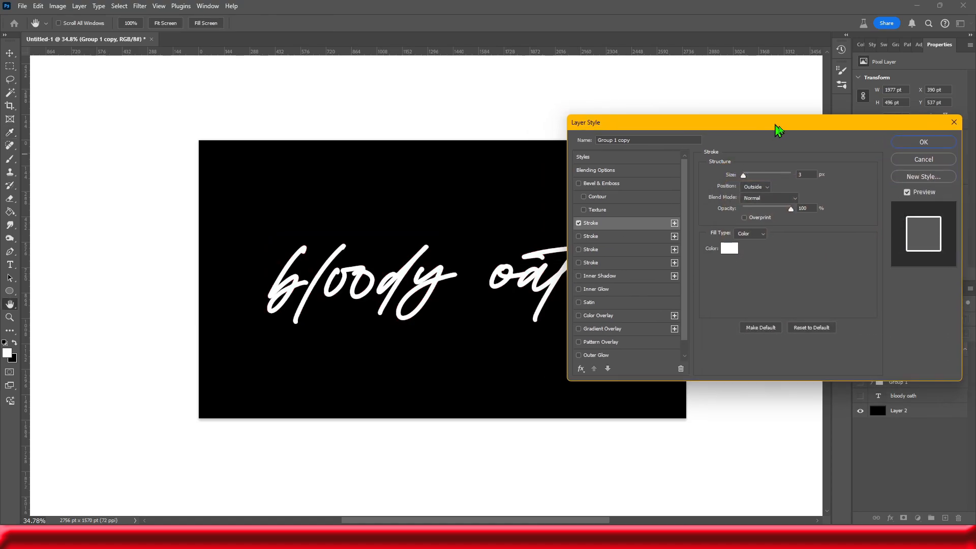
drag(743, 174, 766, 198)
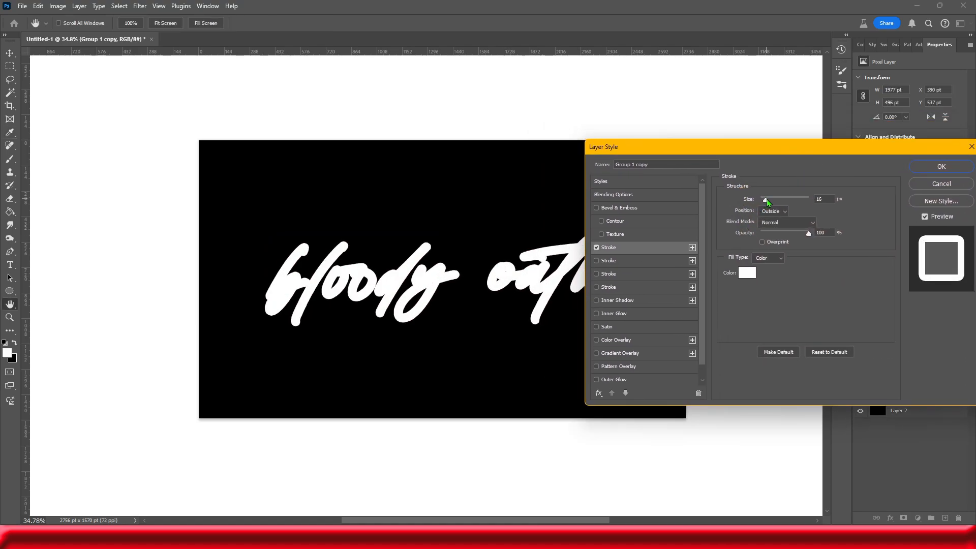
drag(766, 199, 762, 198)
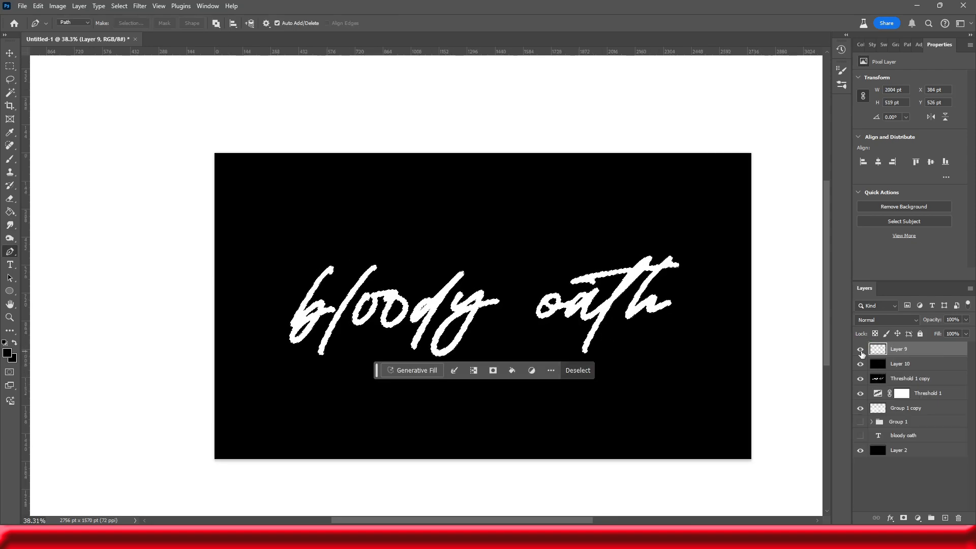
- Load Layer 9's roughened lettering as an active selection for smoothing
click(117, 6)
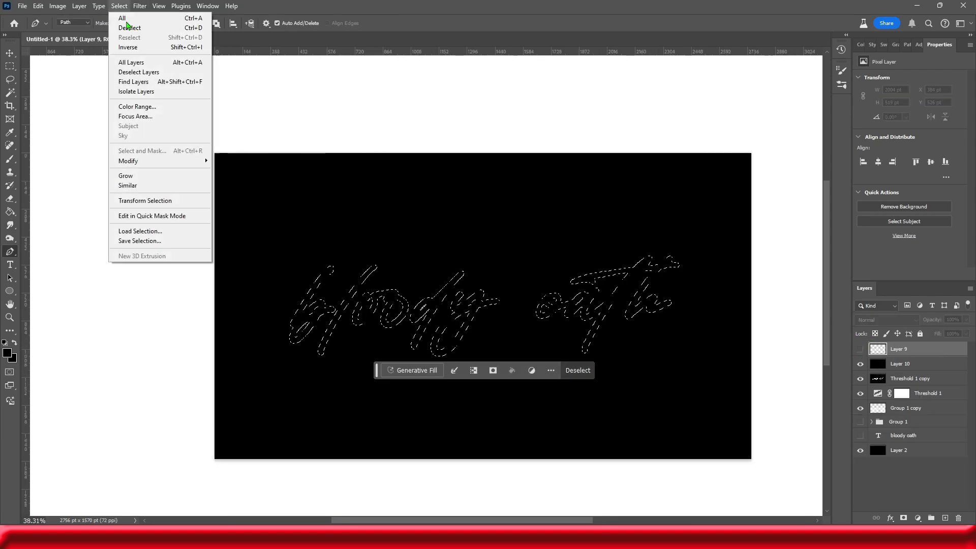
mouse_move(157, 174)
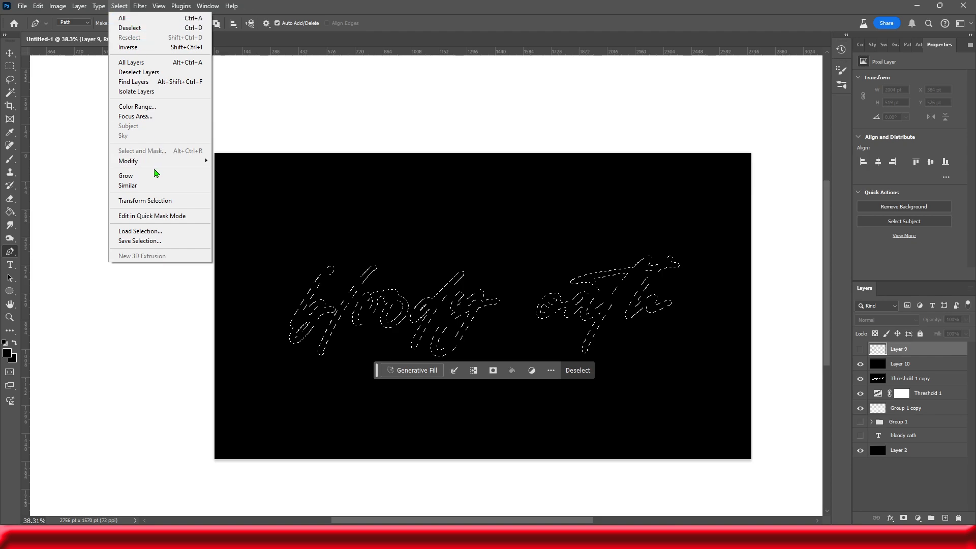
mouse_move(128, 160)
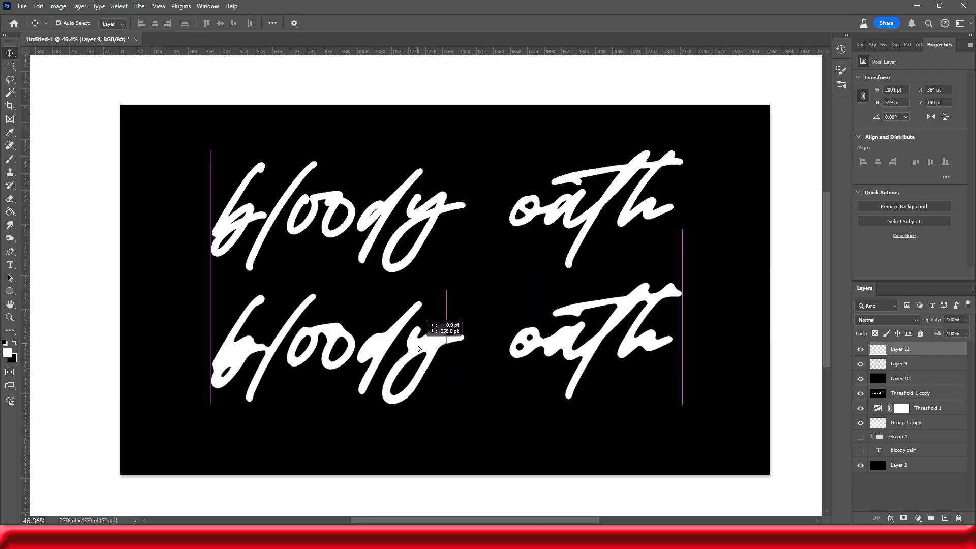
- Alt-drag a duplicate of the bold lettering directly below the original, guide-aligned
click(899, 378)
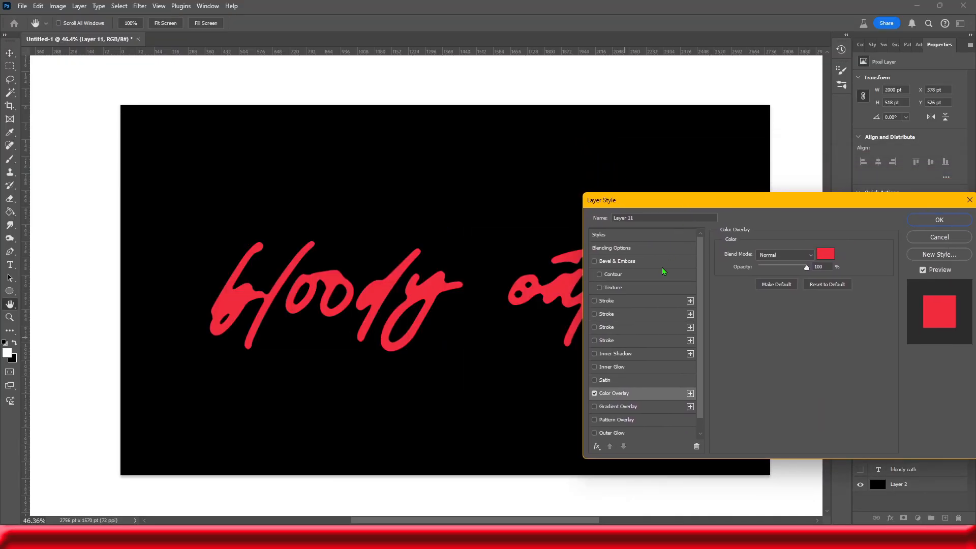
- Apply a red Color Overlay with a smooth Inner Bevel to Layer 11 for a glossy finish
click(594, 260)
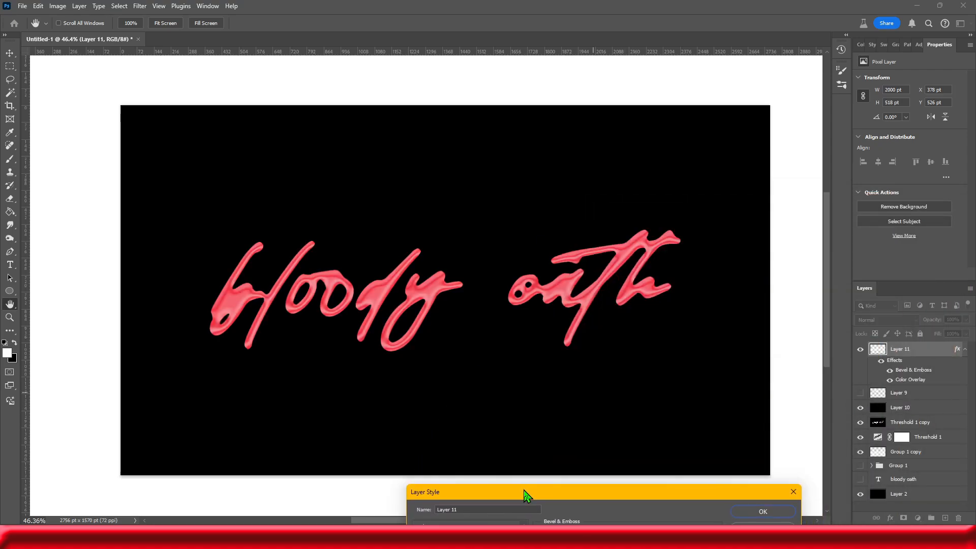
drag(525, 492, 620, 487)
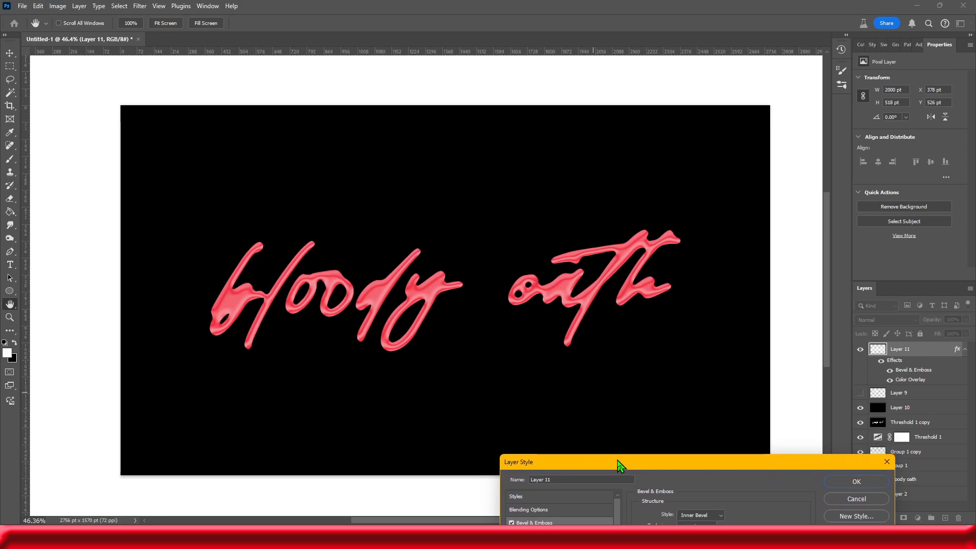
drag(619, 464, 614, 456)
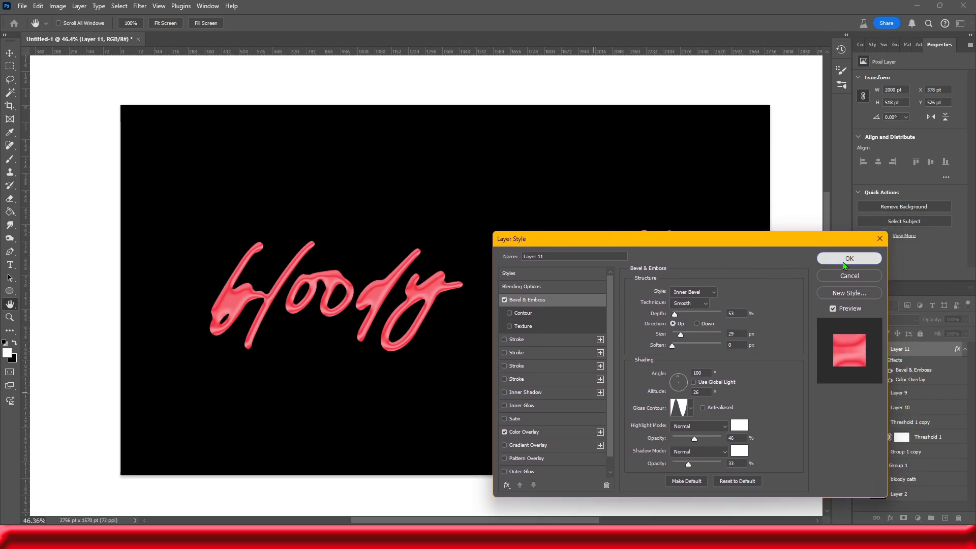
click(849, 258)
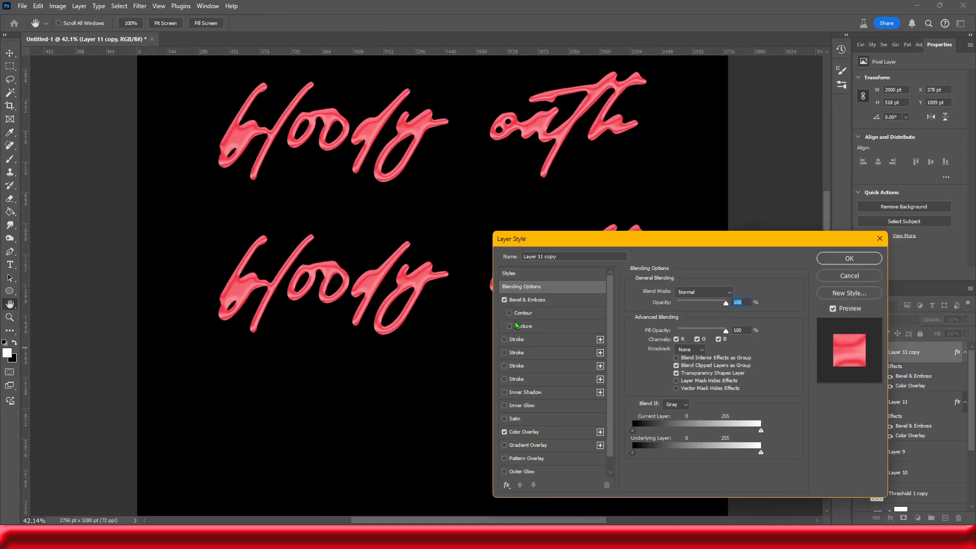
- Raise the lower copy's bevel Depth to about 43% and tint its highlight pale pink
click(527, 299)
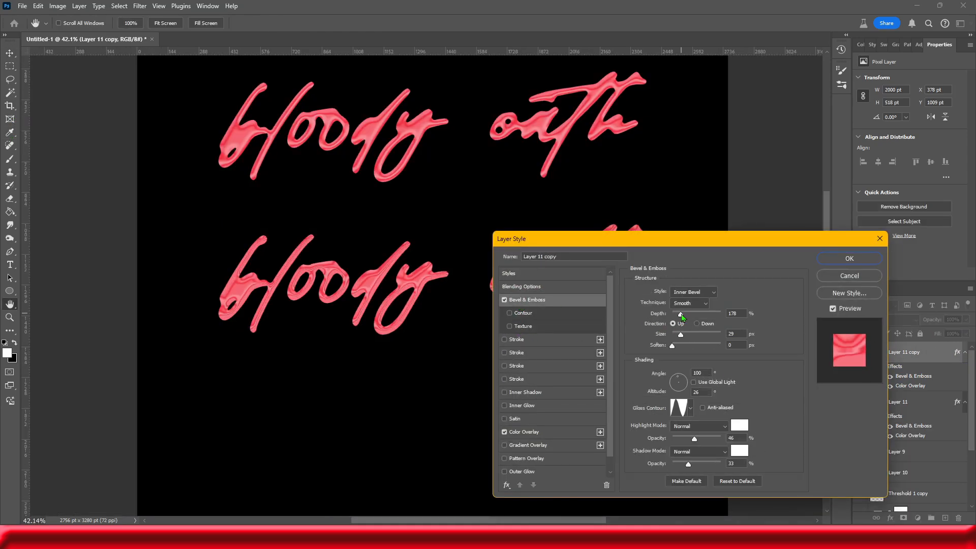
drag(680, 316, 671, 316)
text(-69)
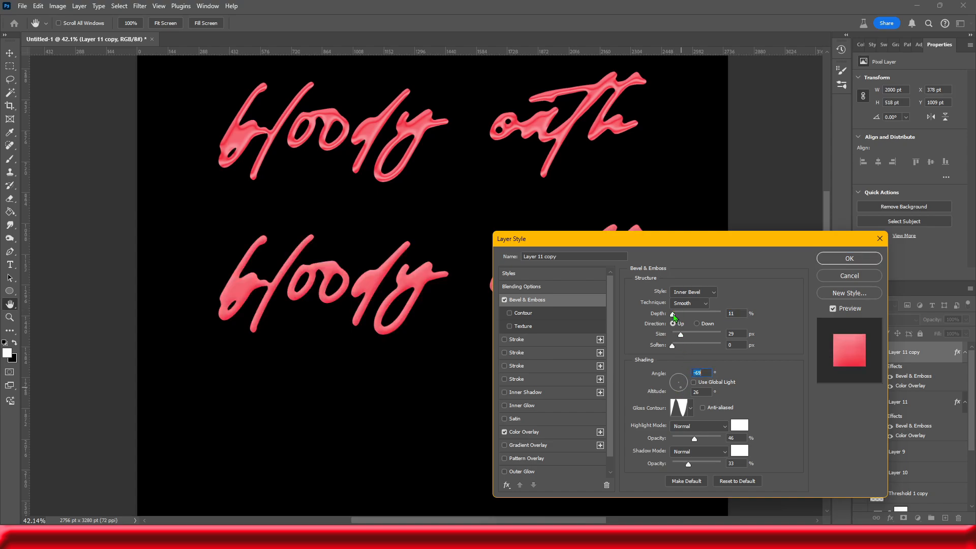
drag(685, 313, 719, 314)
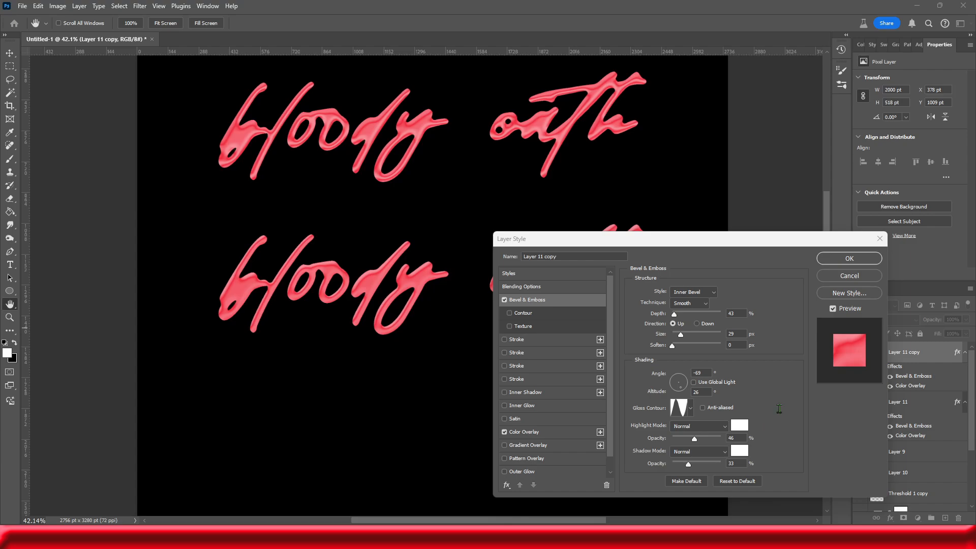
click(741, 426)
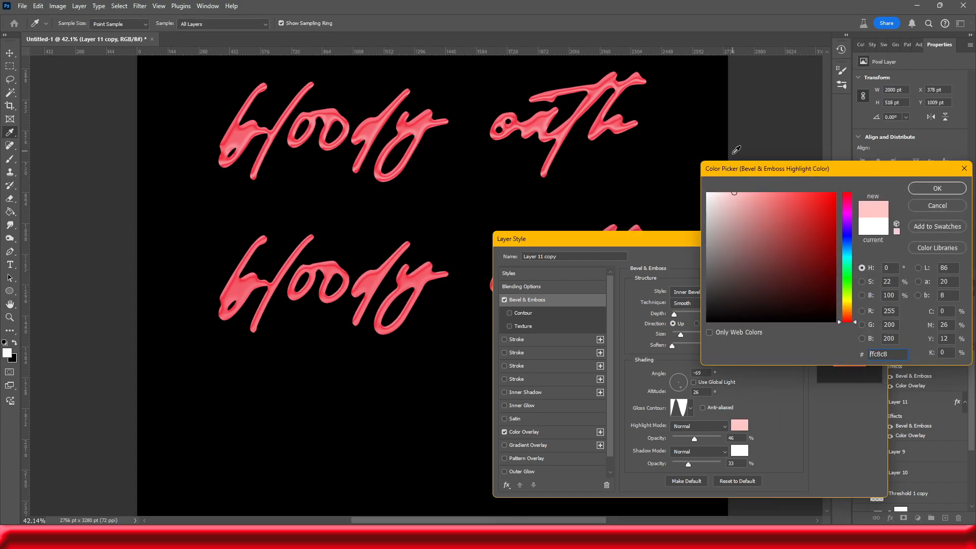
click(708, 193)
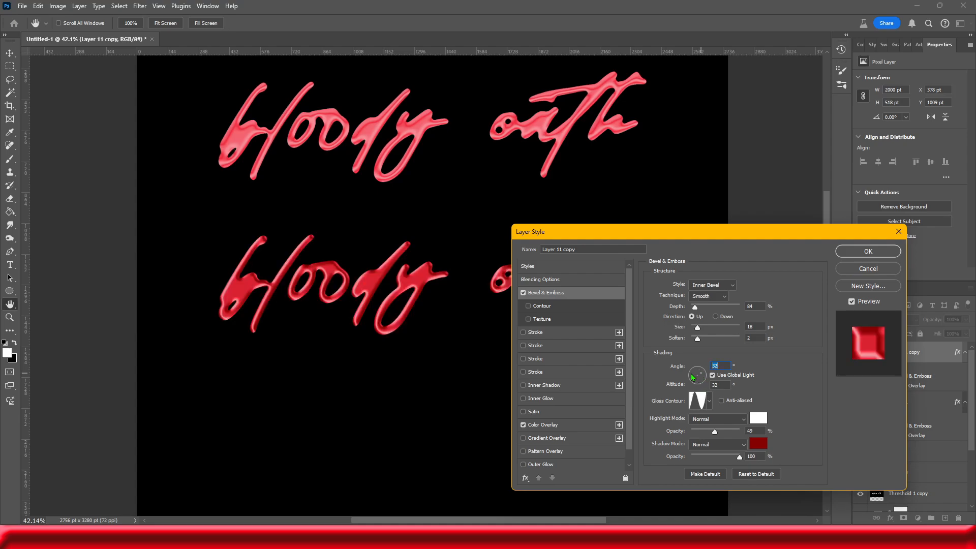
- Adjust the bevel lighting Angle and Altitude on the lower lettering copy
drag(697, 370, 695, 375)
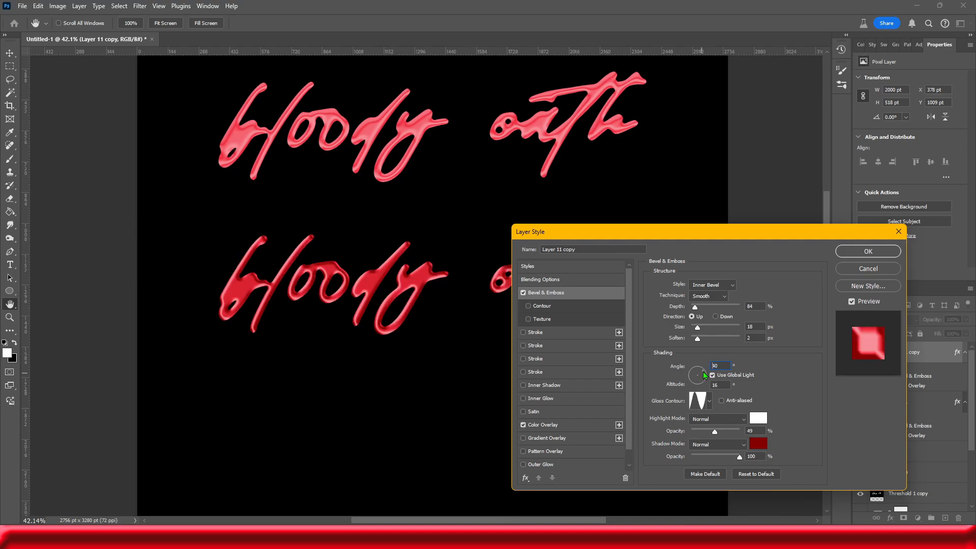
drag(698, 375, 695, 384)
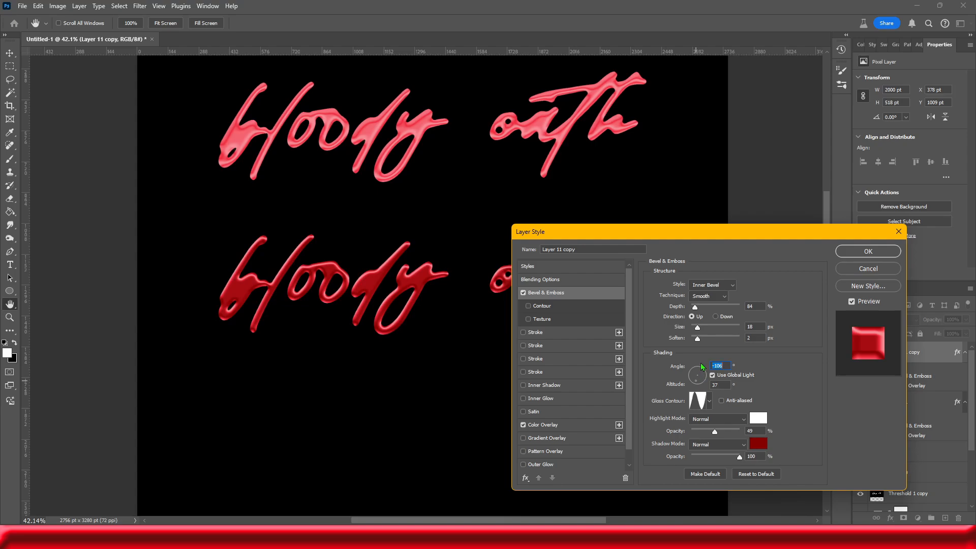
- Set the lower copy's bevel shadow colour to black #000000
click(758, 444)
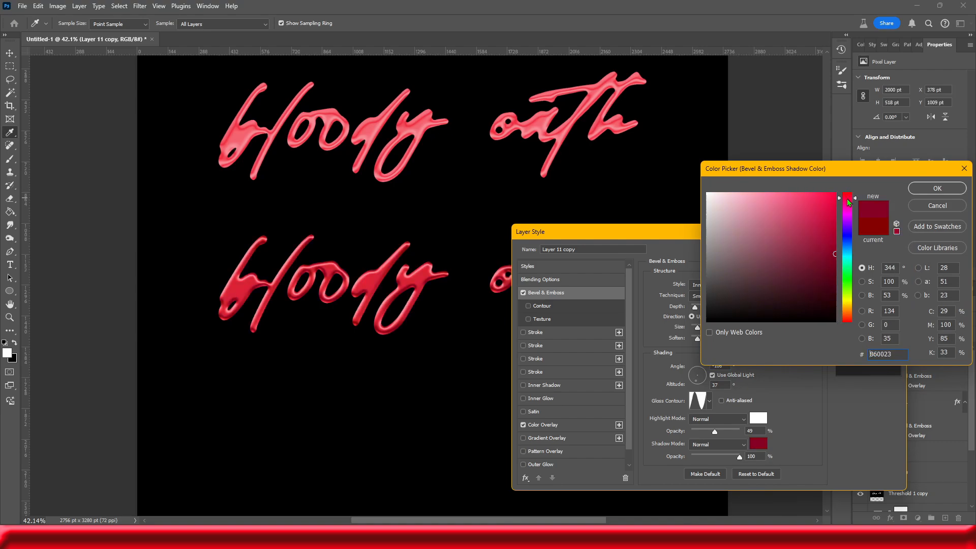
click(826, 281)
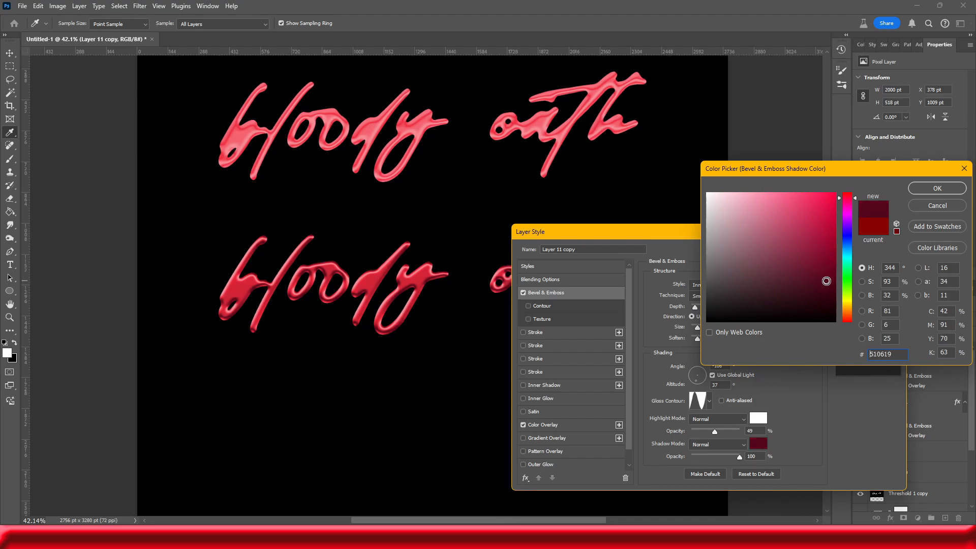
click(824, 280)
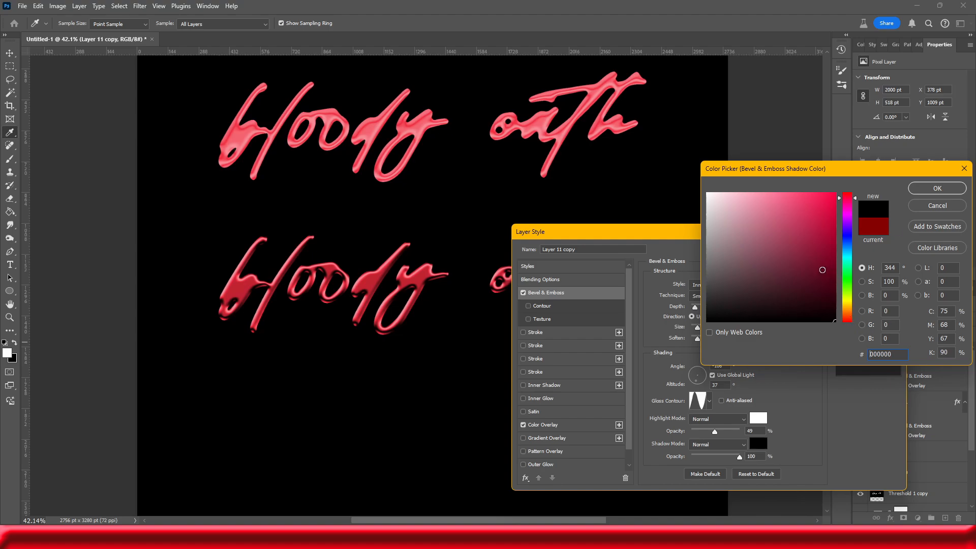
click(830, 254)
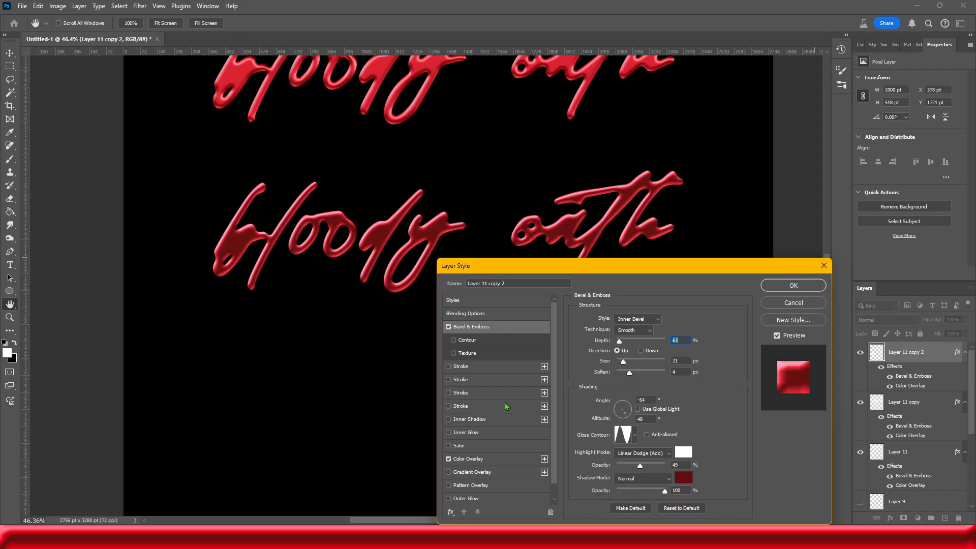
- Set Layer 11 copy 2's Color Overlay to bright red #ff0017 and confirm the layer style
click(468, 459)
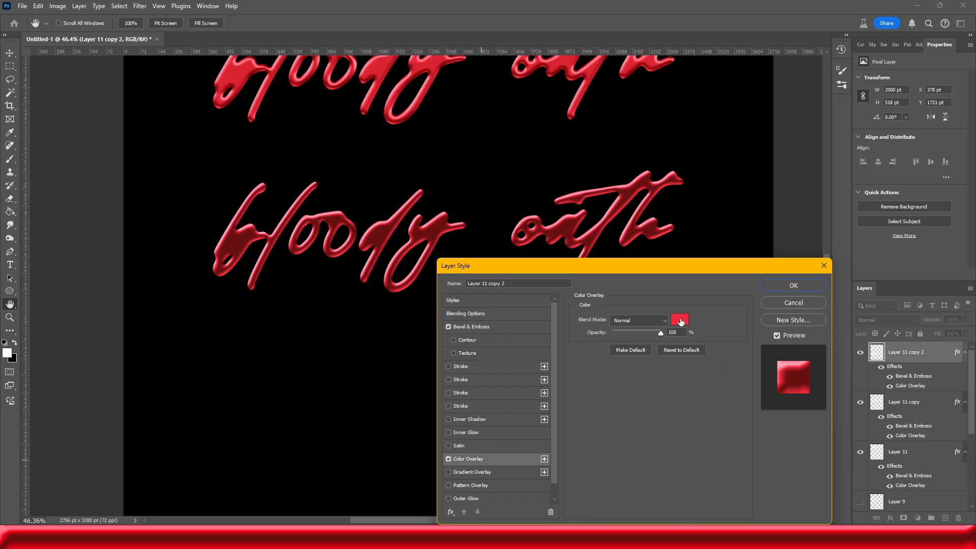
click(680, 319)
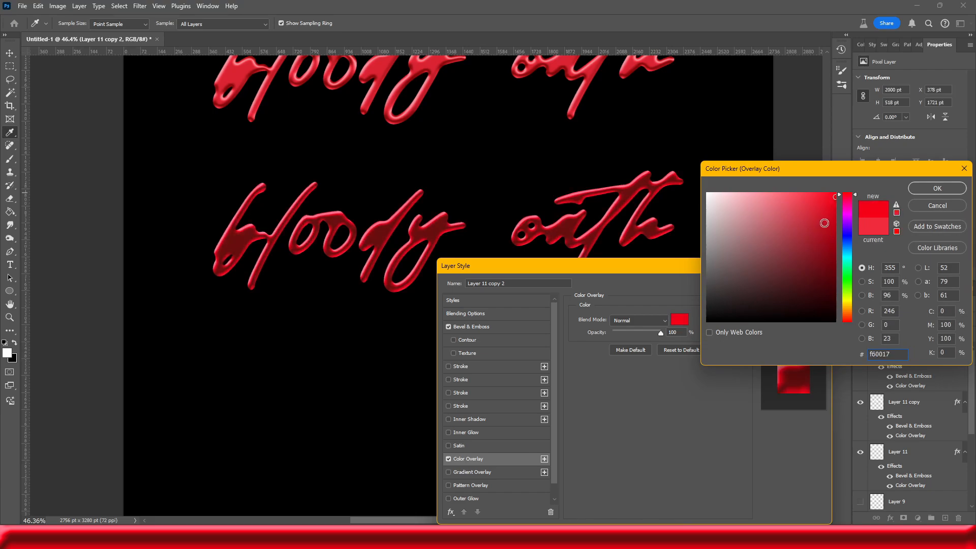
click(836, 194)
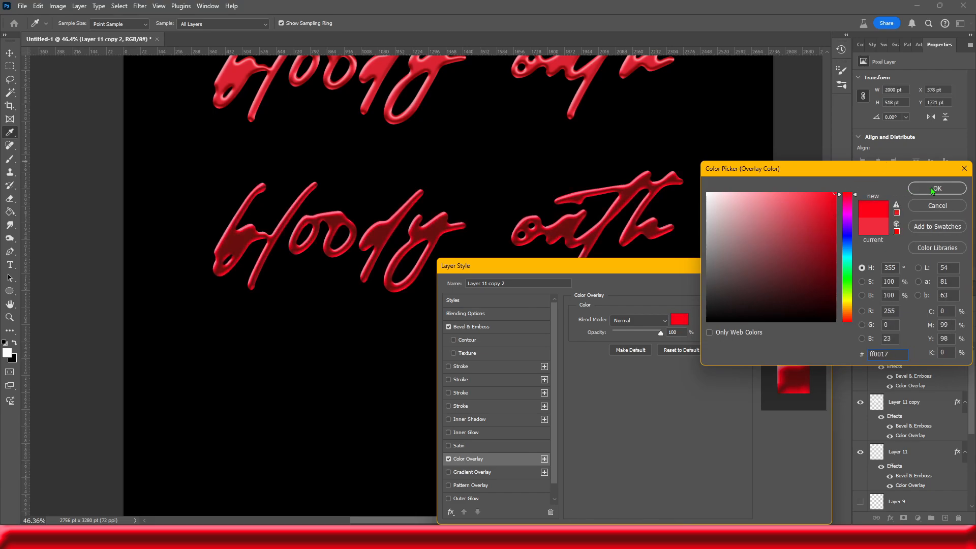
click(937, 188)
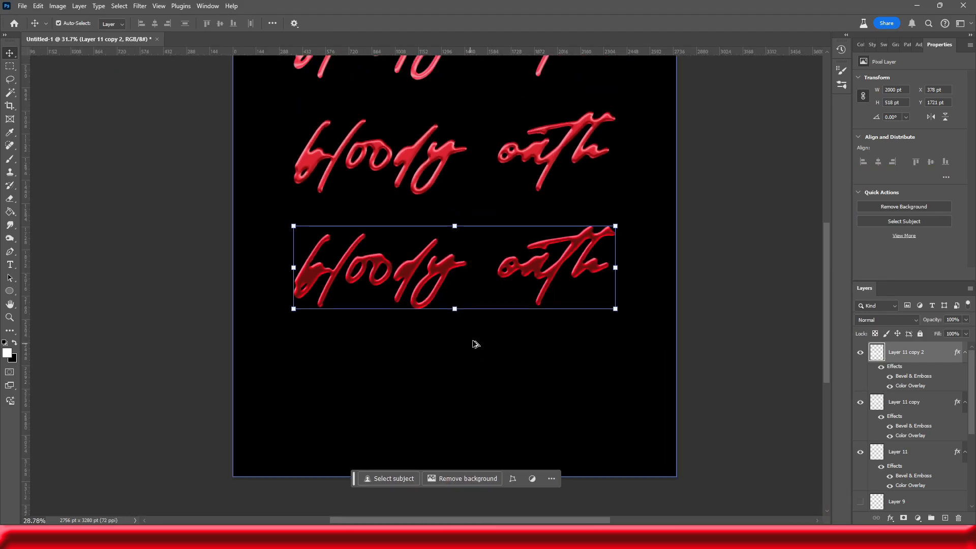
click(294, 38)
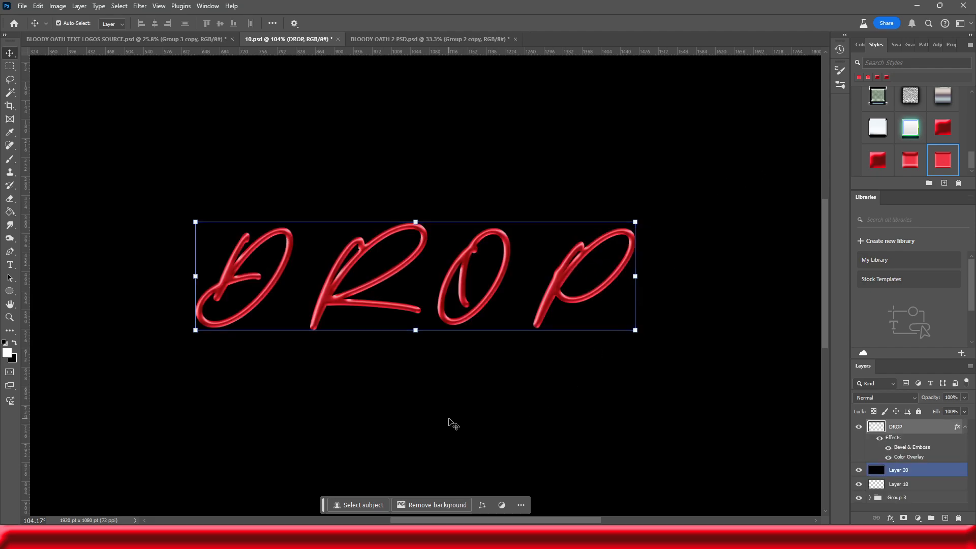
- Bring the 10.psd DROP layer into the Liquify filter for drip shaping
click(138, 5)
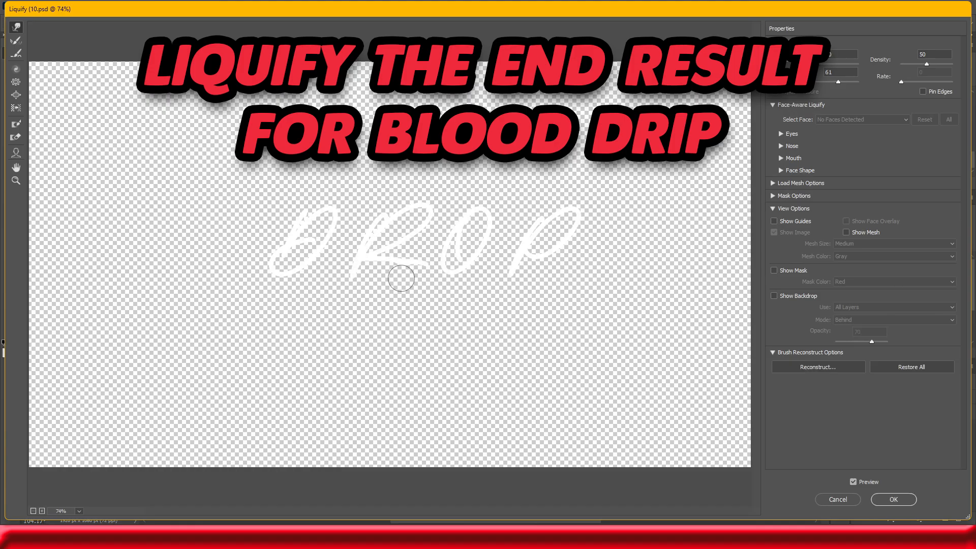
mouse_move(379, 270)
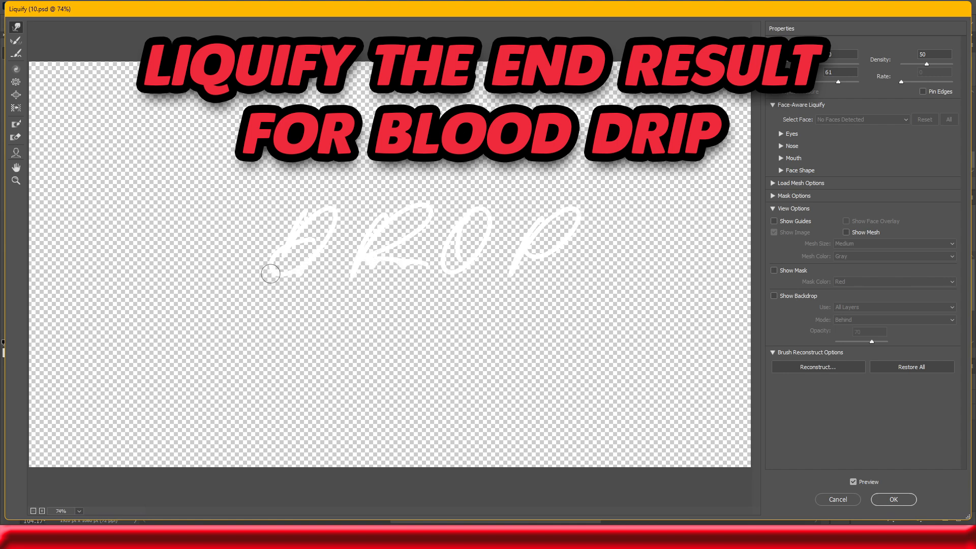
- Warp drips downward from the DROP letter bottoms with Forward Warp and commit the Liquify result
drag(270, 273, 536, 265)
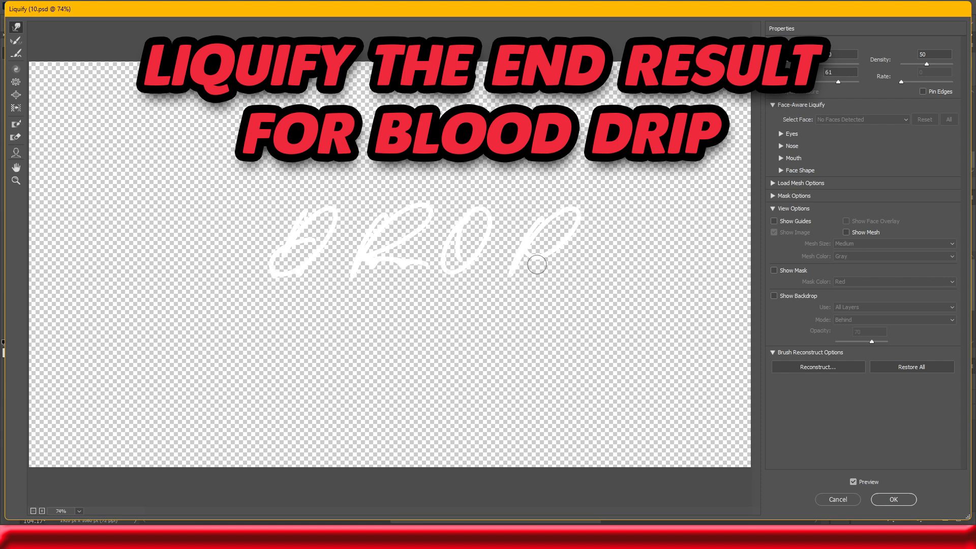
mouse_move(566, 212)
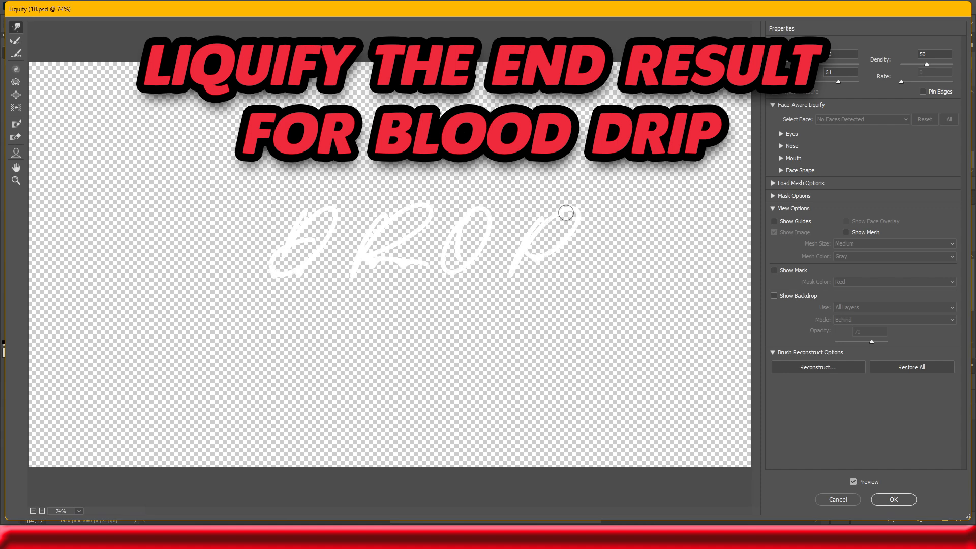
click(894, 499)
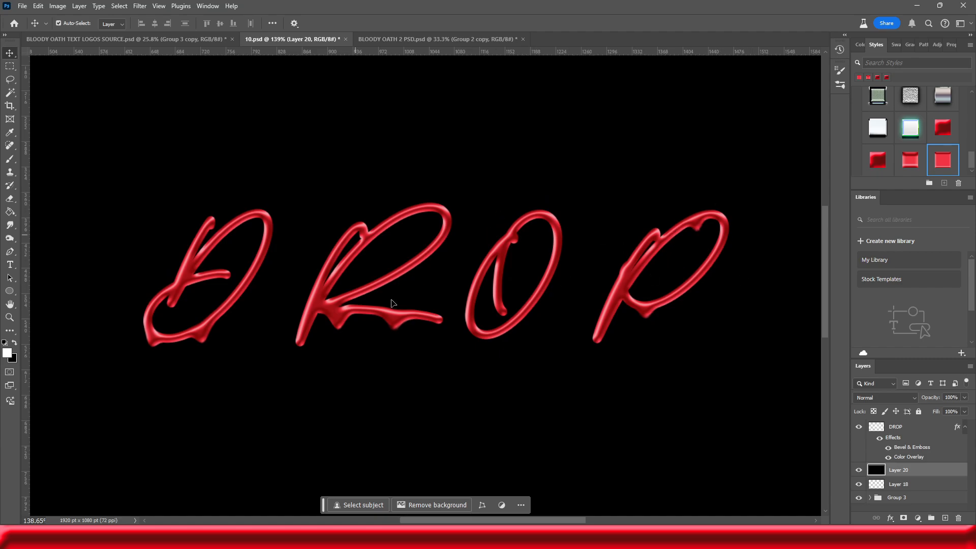
mouse_move(244, 413)
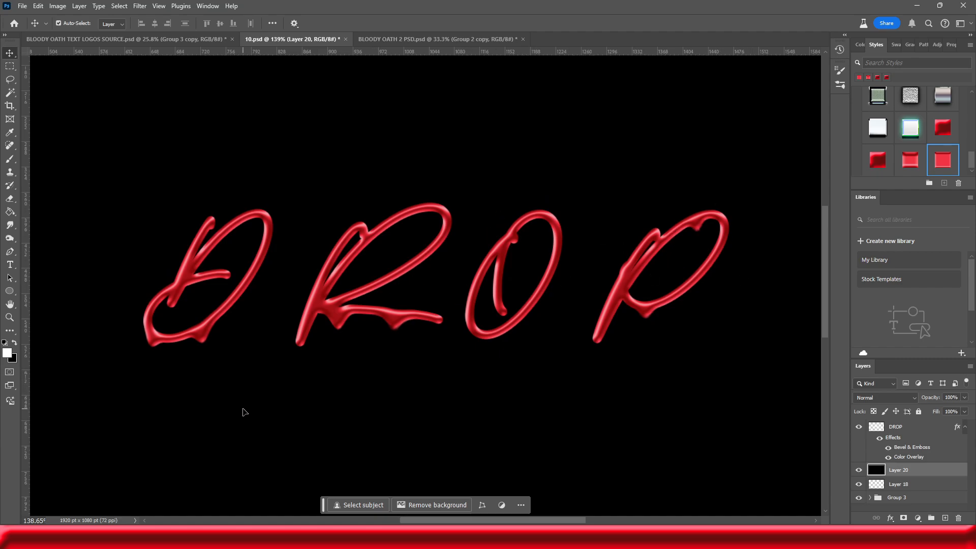